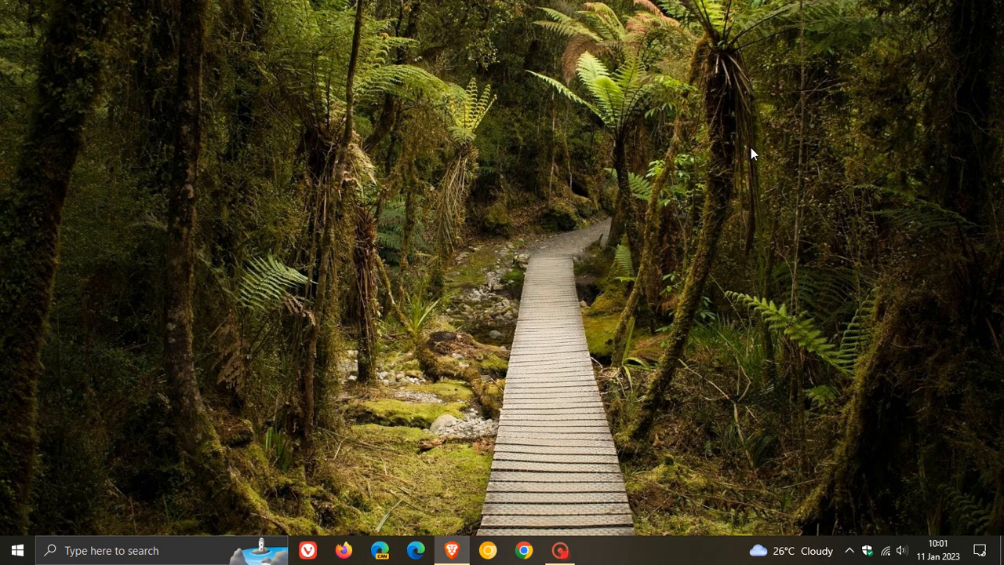
mouse_move(769, 270)
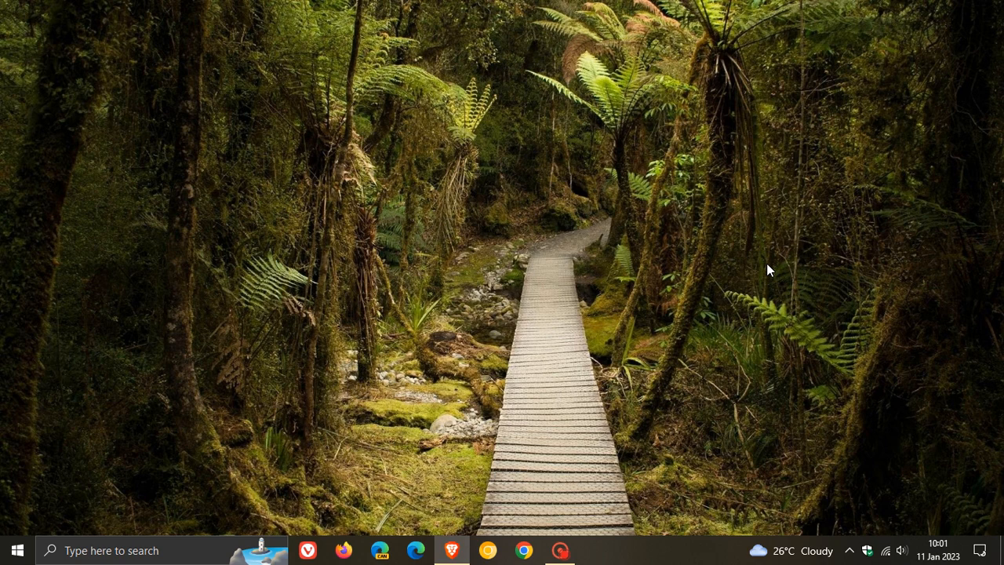
mouse_move(875, 314)
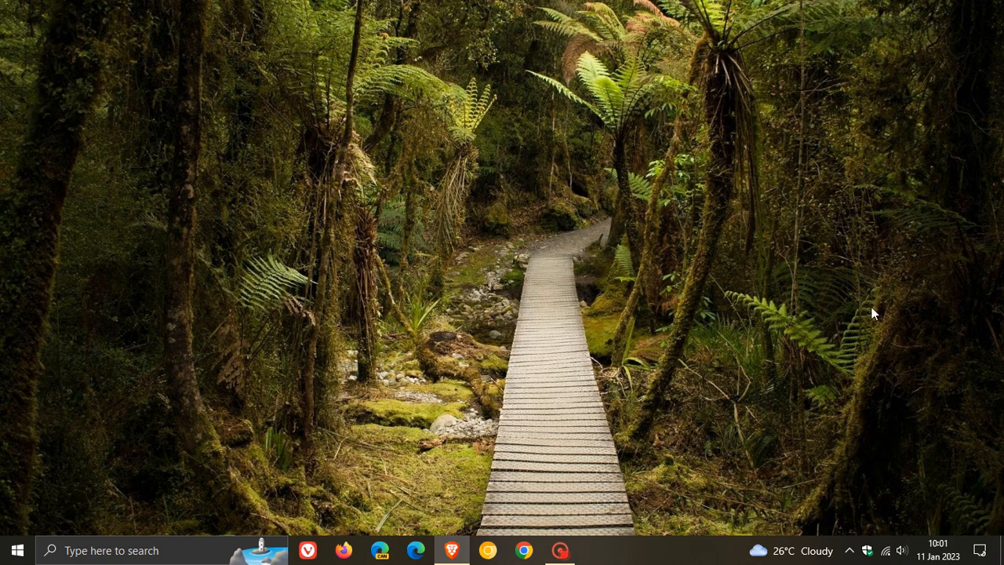
mouse_move(706, 282)
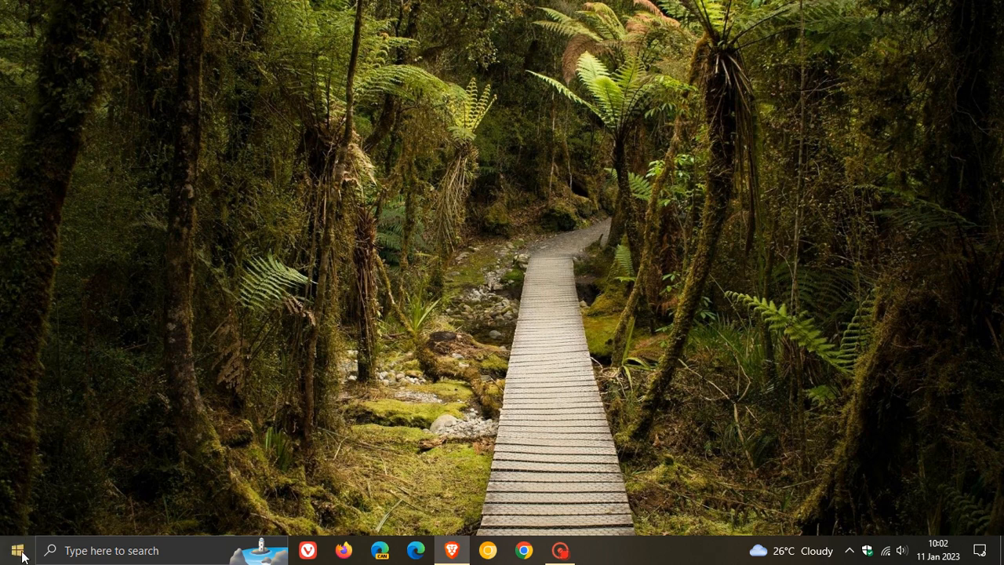
Check Update history for KB5022282 installed on 11 Jan 2023, then close Settings.
left_click(596, 550)
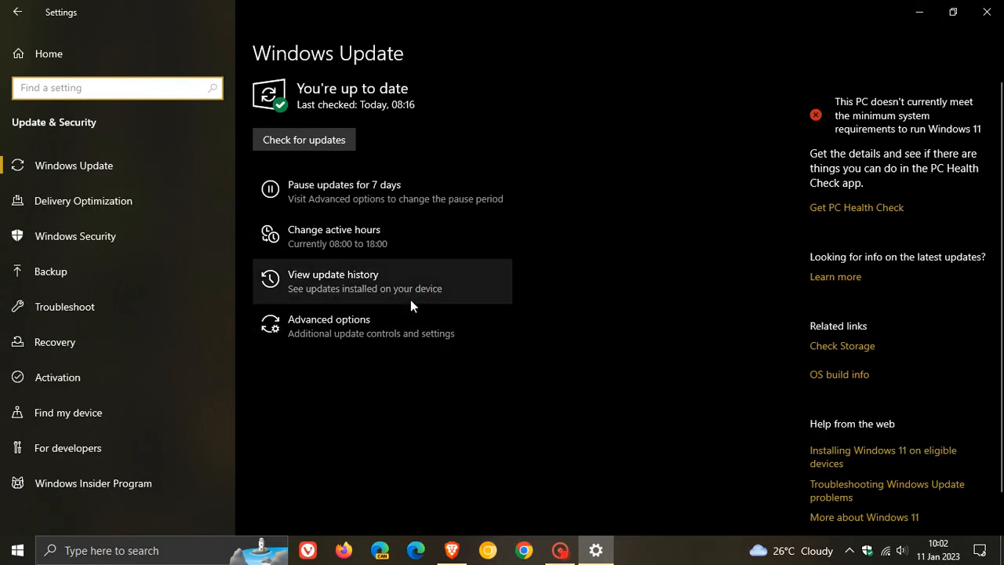
mouse_move(680, 350)
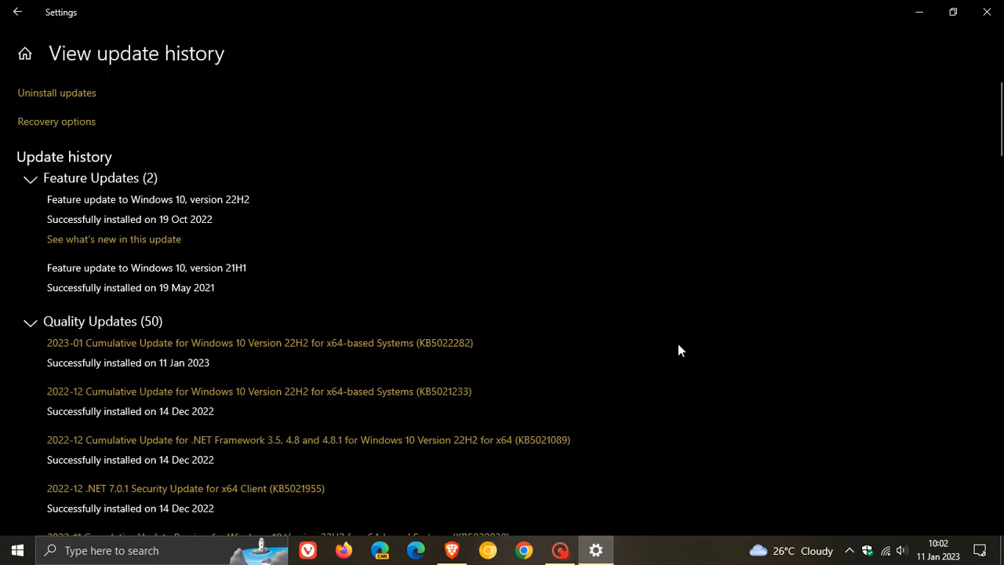
mouse_move(502, 365)
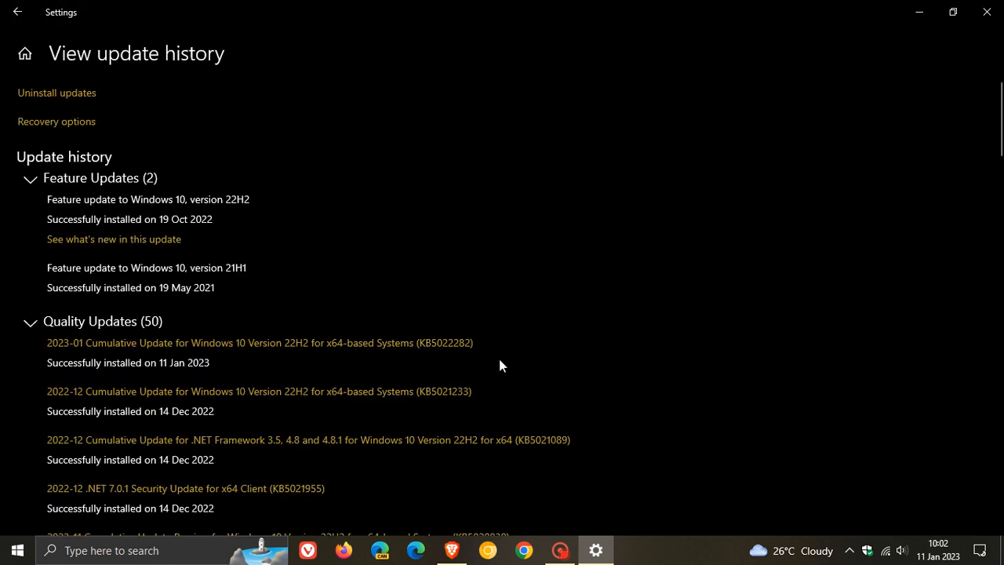
mouse_move(180, 354)
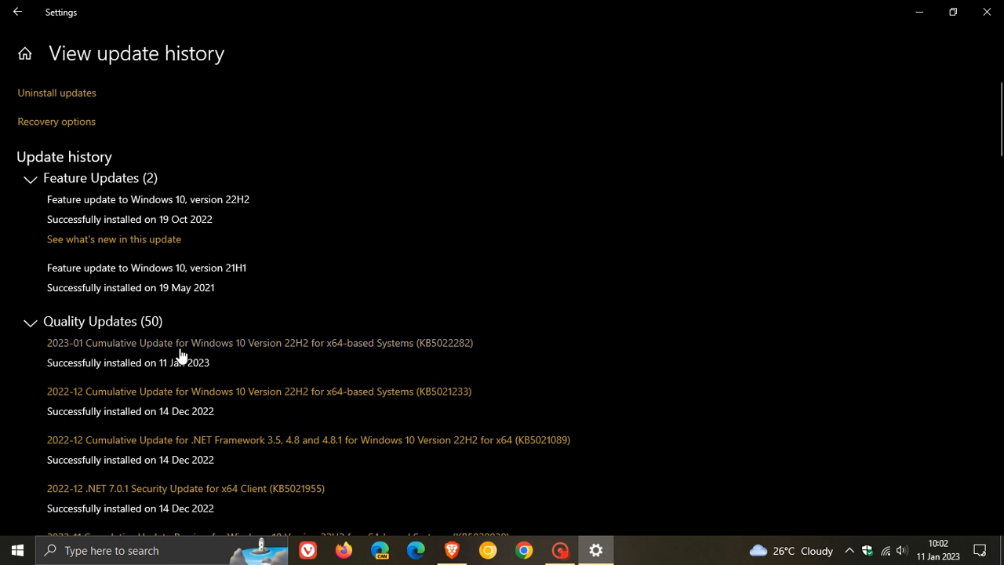
mouse_move(451, 370)
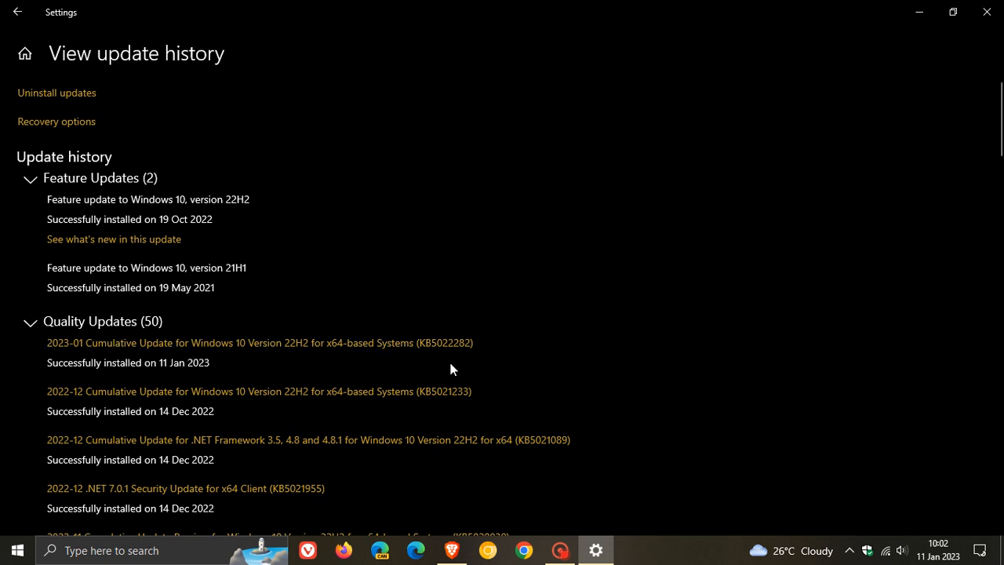
mouse_move(516, 350)
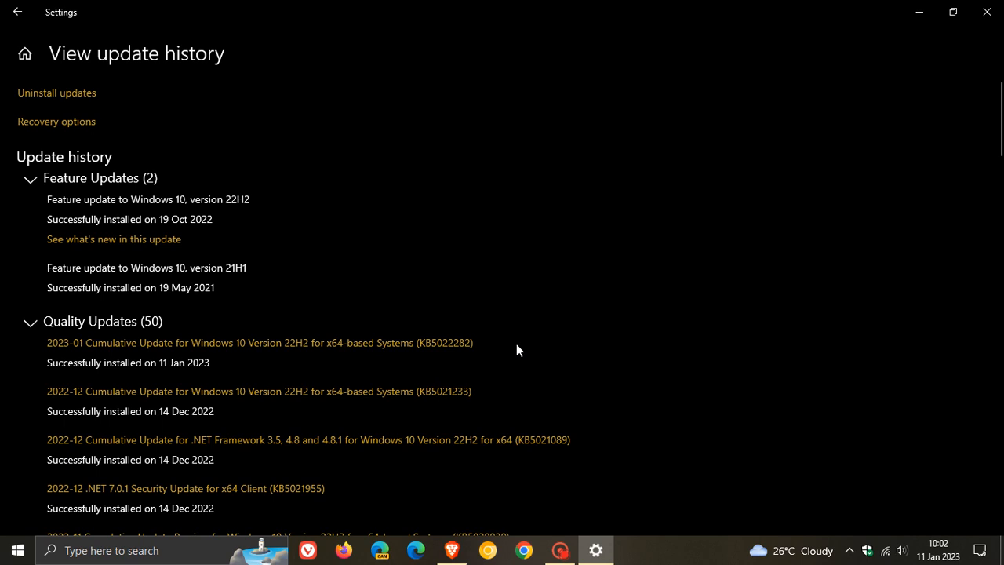
mouse_move(620, 333)
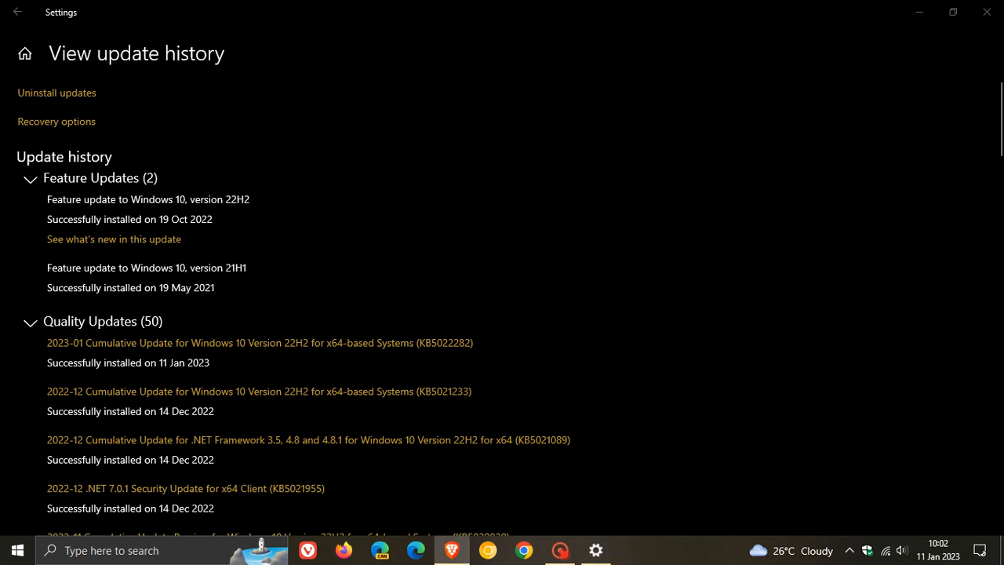
mouse_move(796, 314)
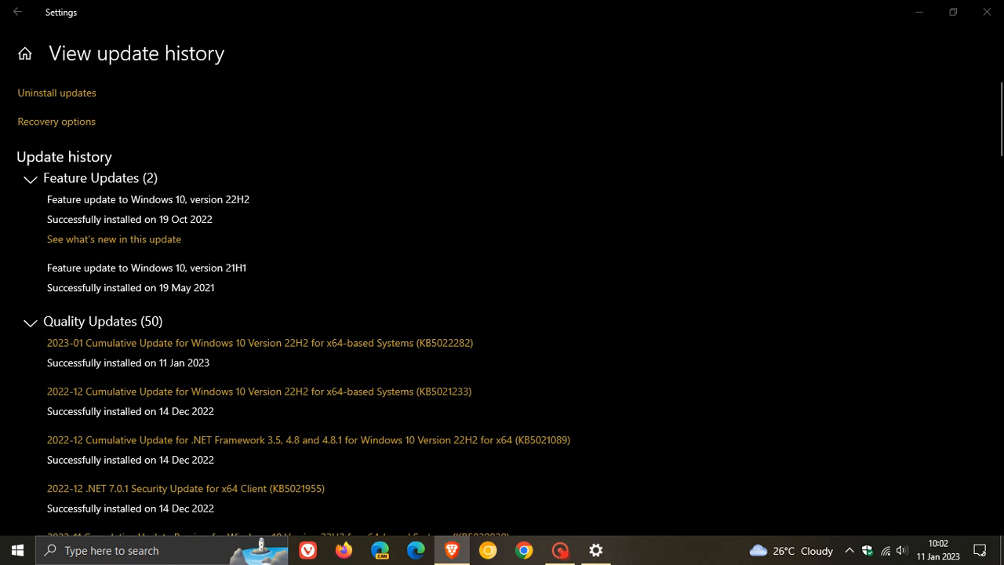
mouse_move(661, 396)
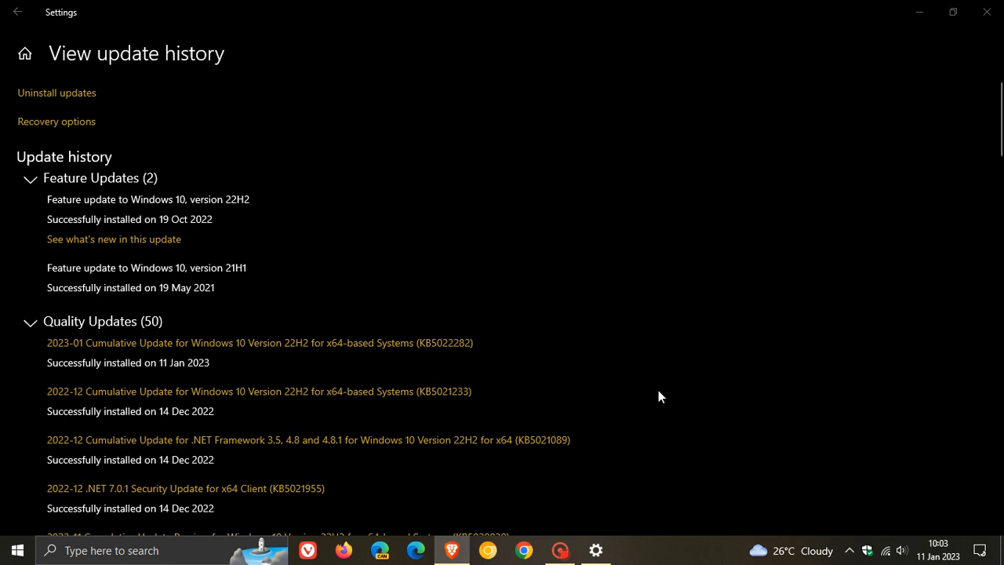
mouse_move(407, 389)
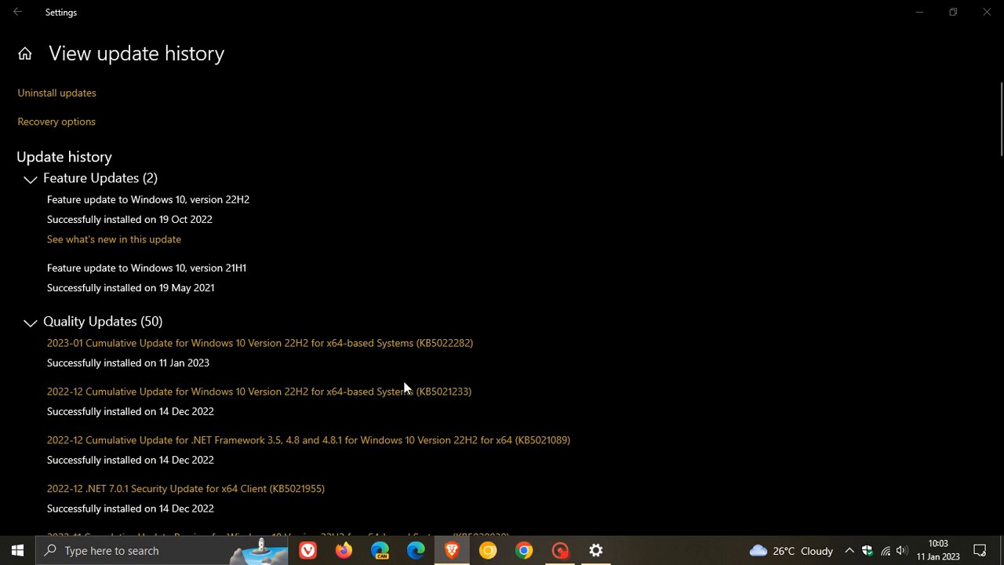
mouse_move(500, 412)
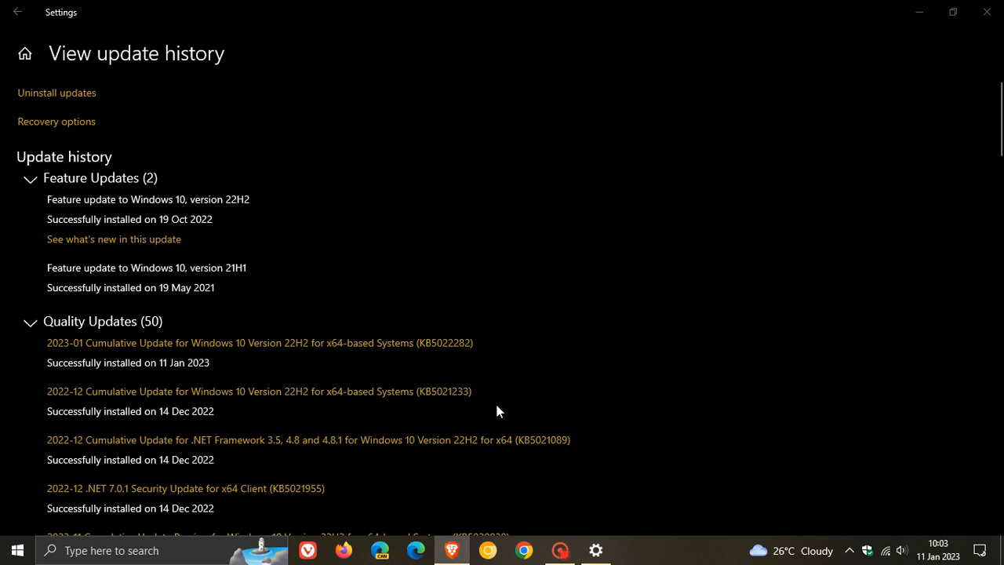
mouse_move(548, 390)
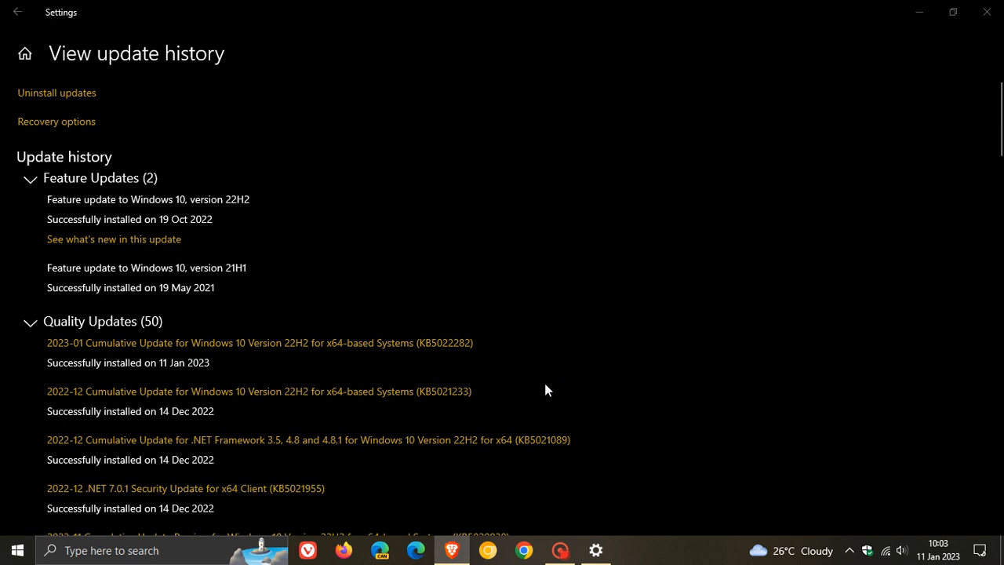
mouse_move(480, 346)
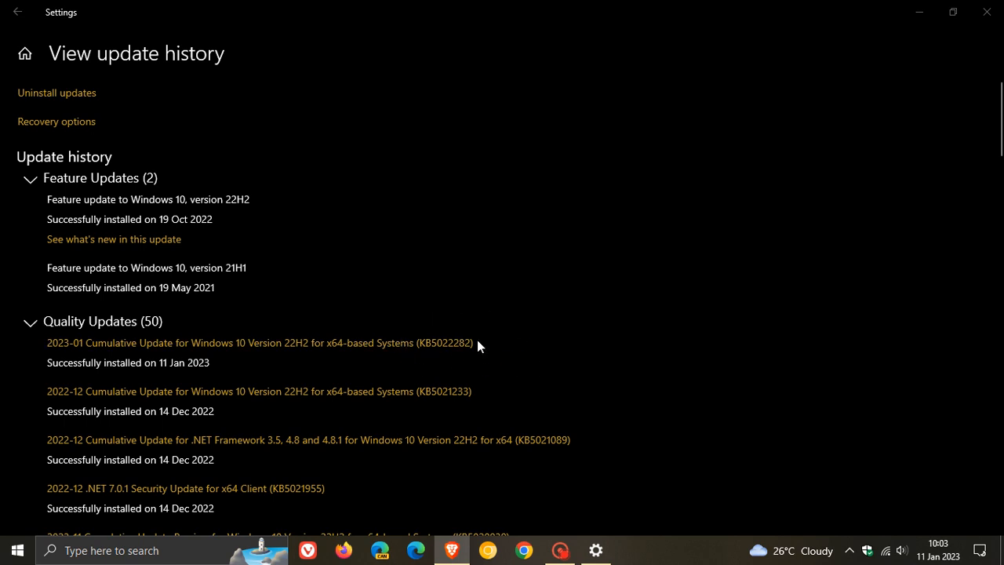
mouse_move(522, 350)
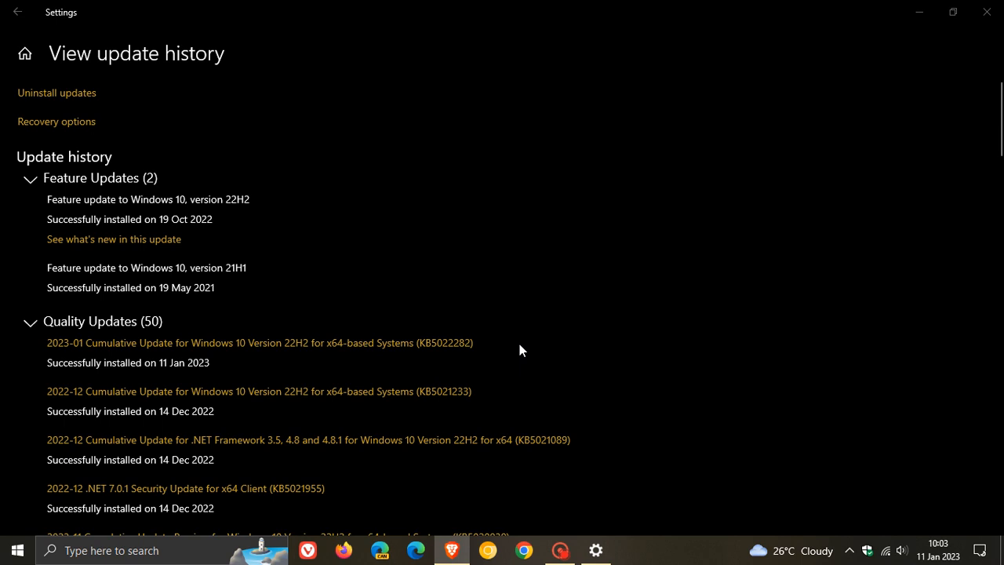
mouse_move(529, 337)
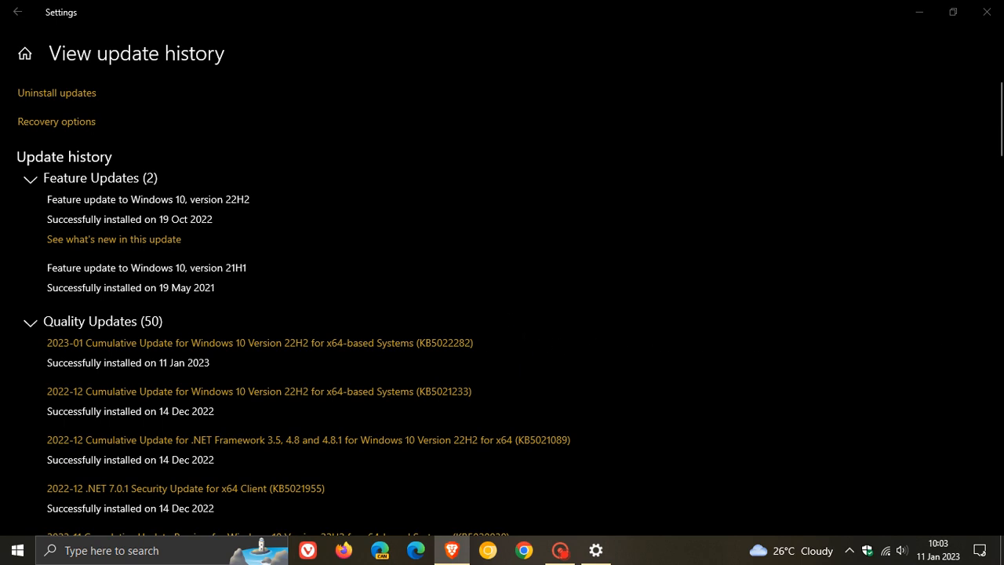
mouse_move(986, 12)
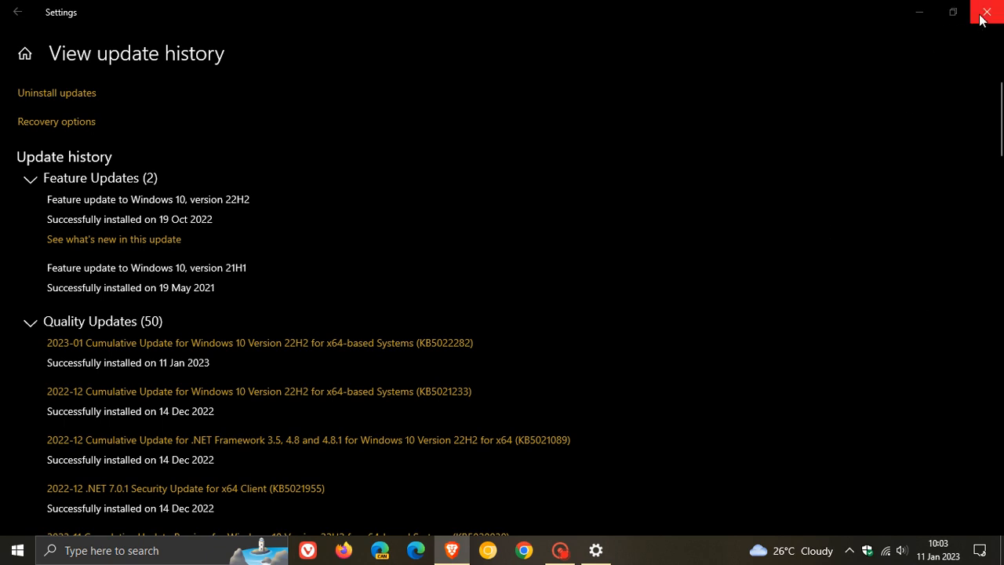
left_click(986, 12)
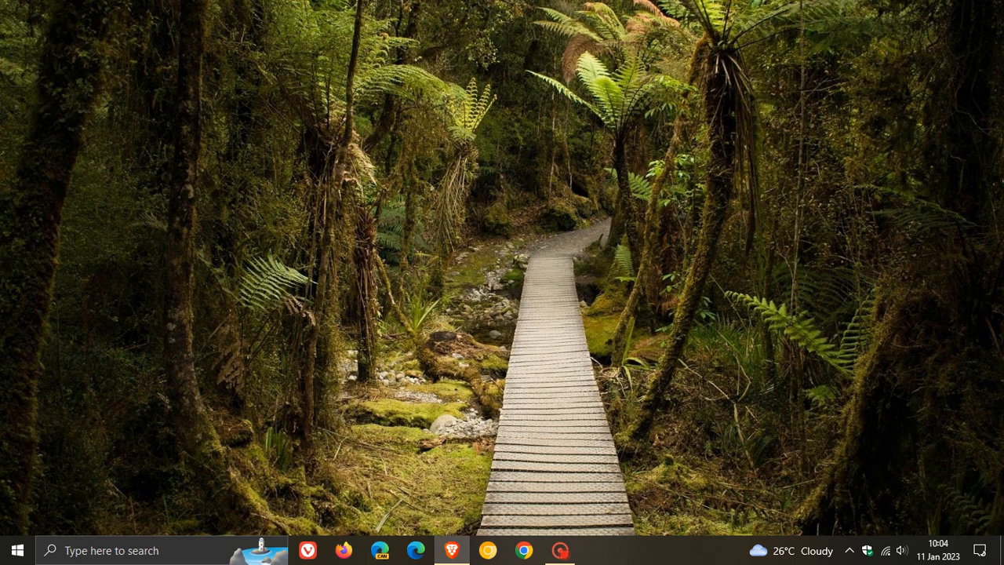
mouse_move(688, 186)
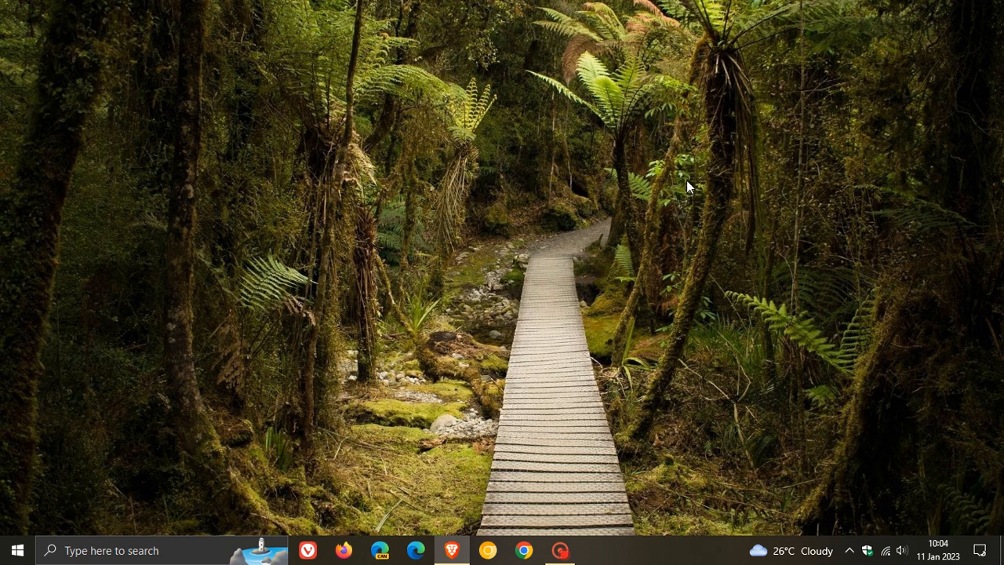
mouse_move(373, 161)
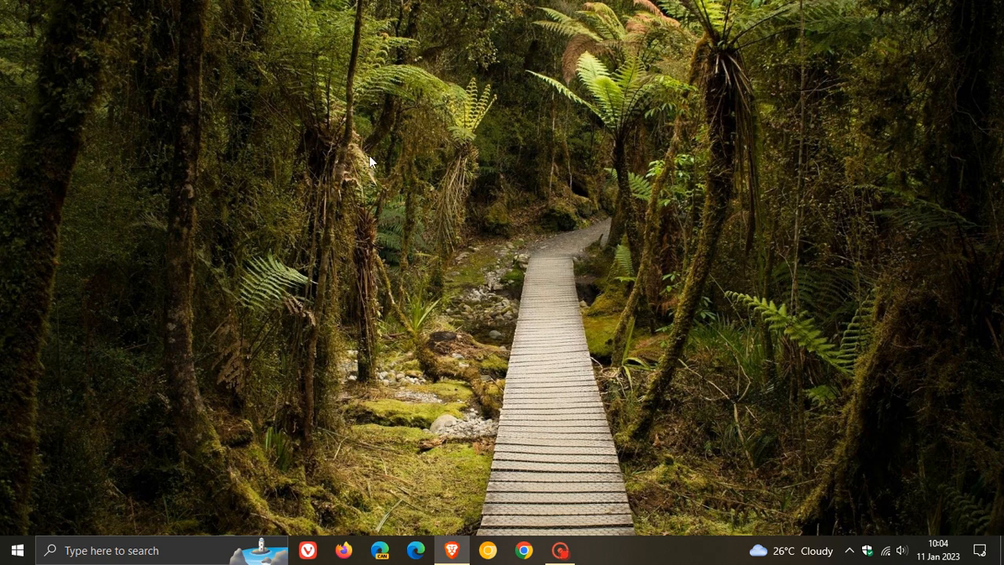
mouse_move(705, 267)
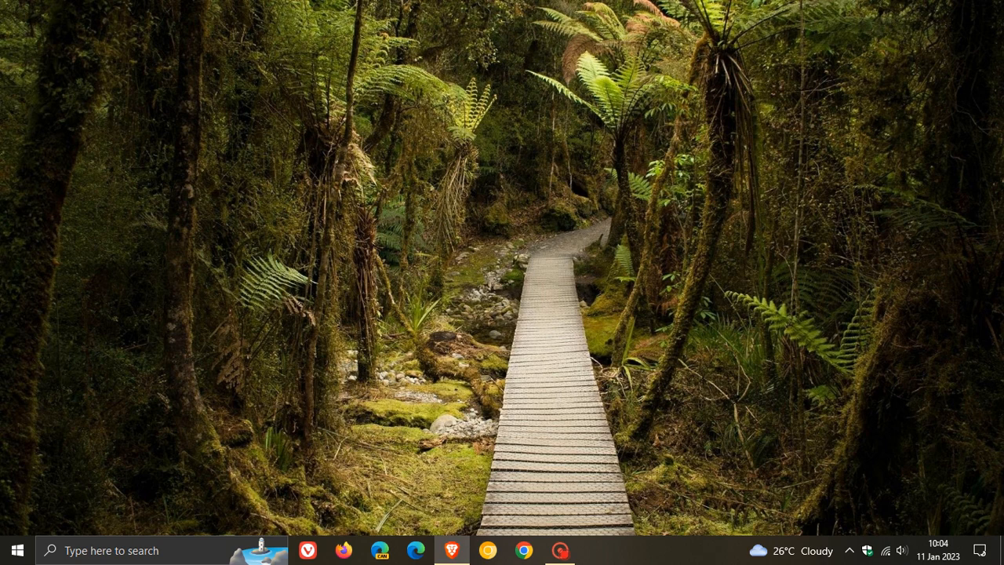
mouse_move(620, 383)
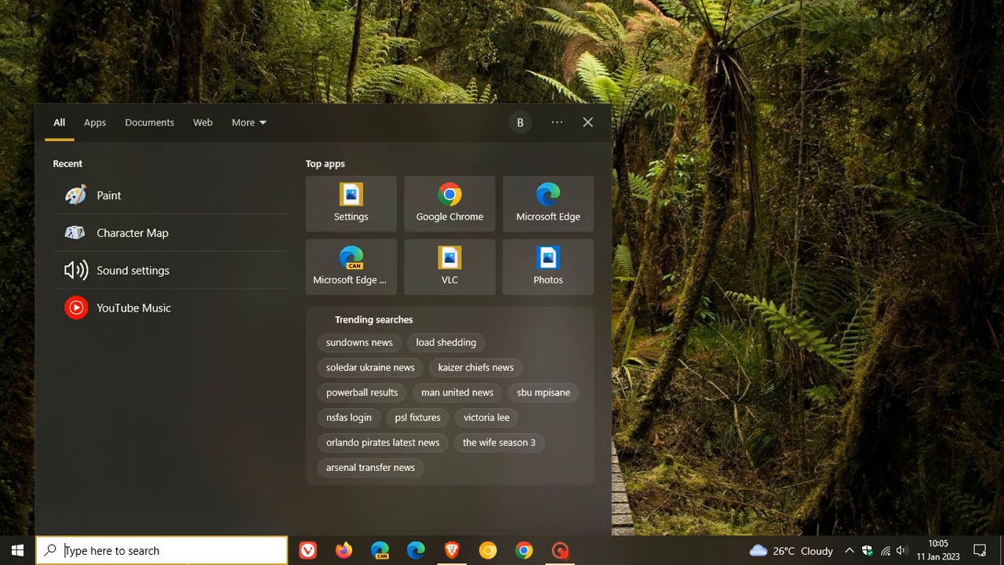
Launch winver, confirm Version 22H2 (OS Build 19045.2486), and dismiss About Windows.
type("windows PowerShell")
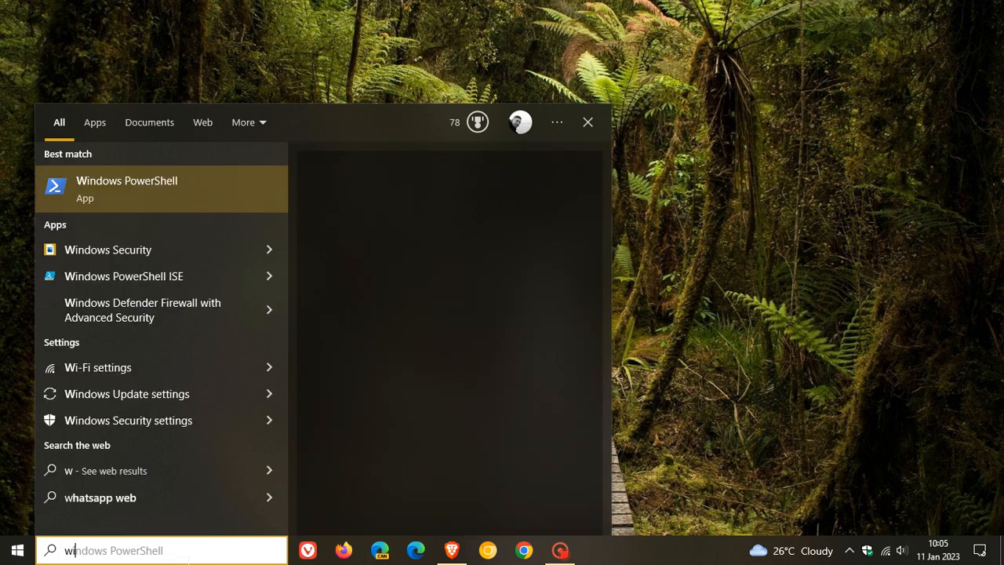
type("winver")
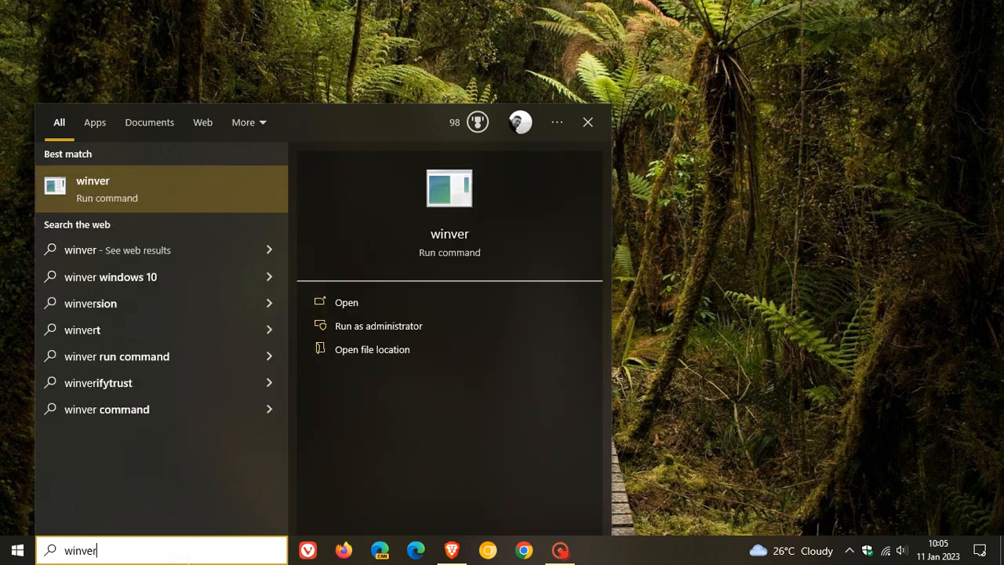
left_click(346, 302)
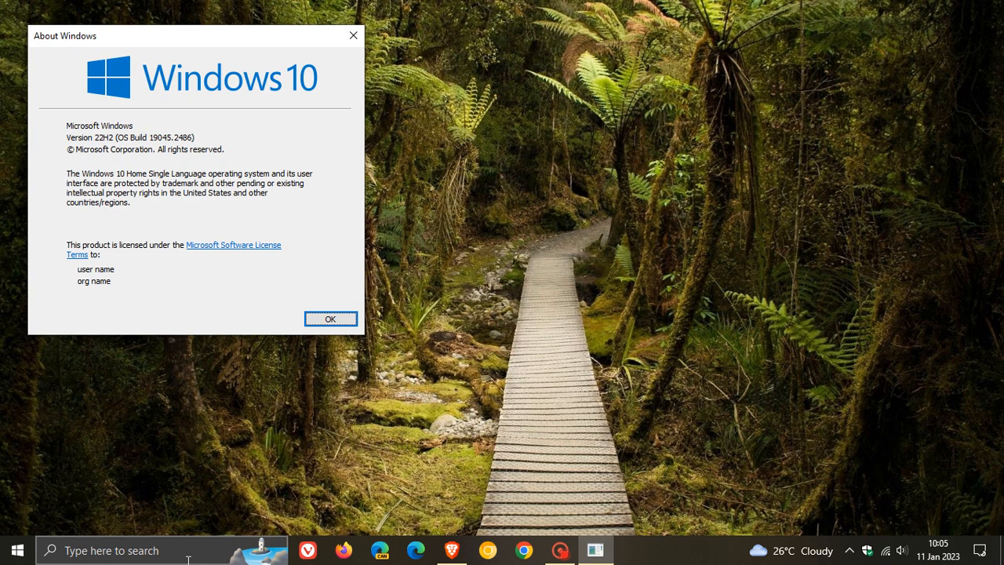
left_click_drag(194, 36, 345, 76)
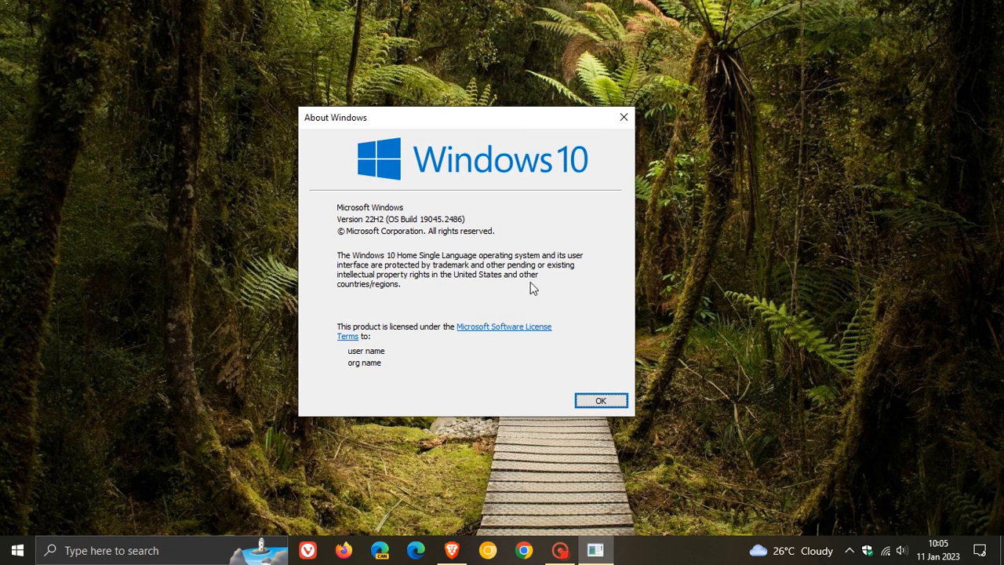
mouse_move(432, 241)
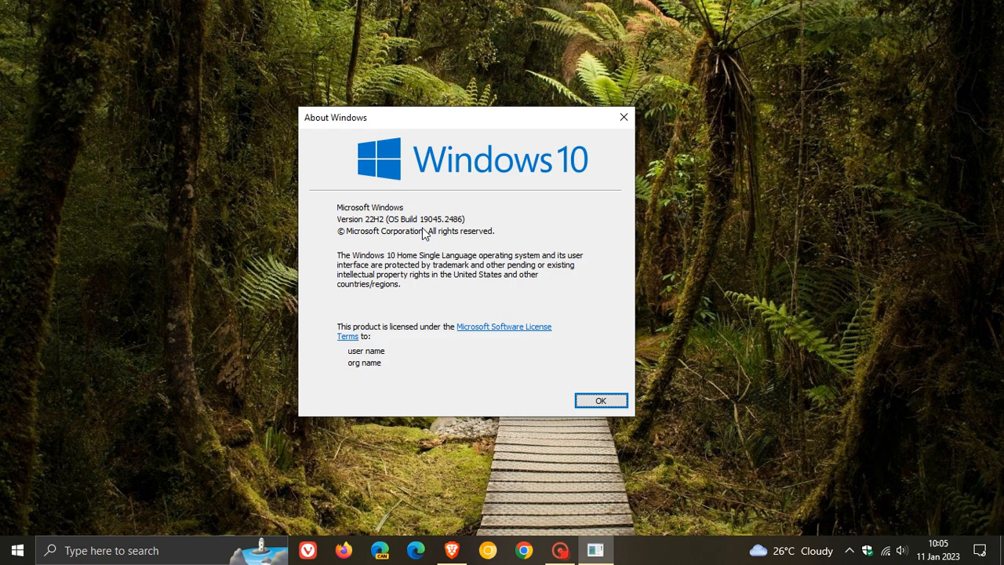
mouse_move(438, 234)
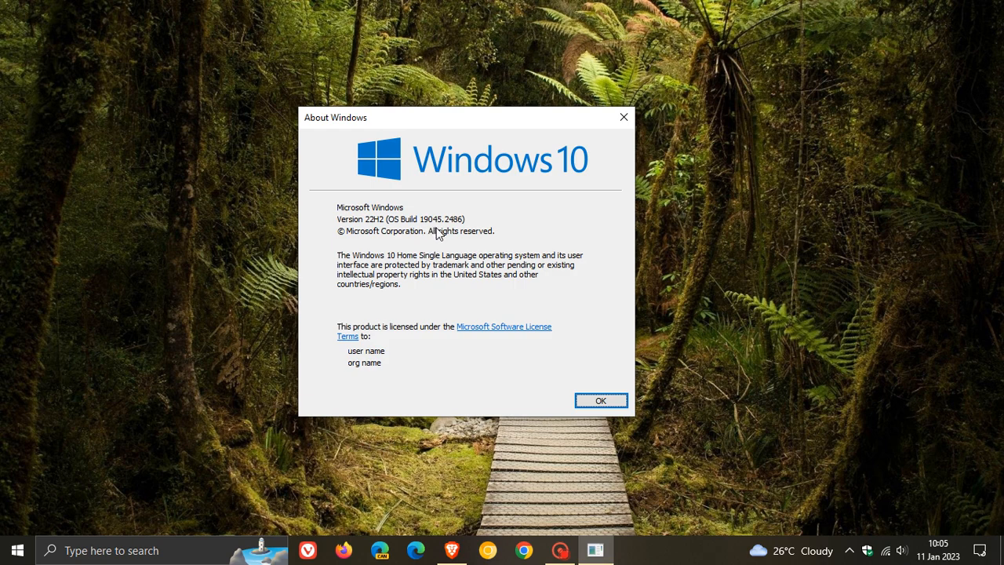
mouse_move(601, 402)
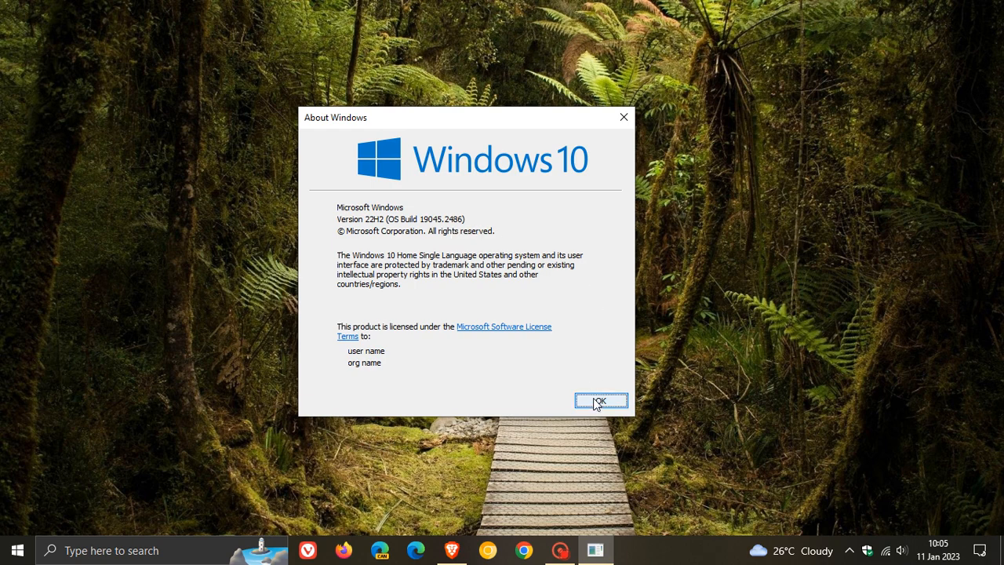
left_click(601, 401)
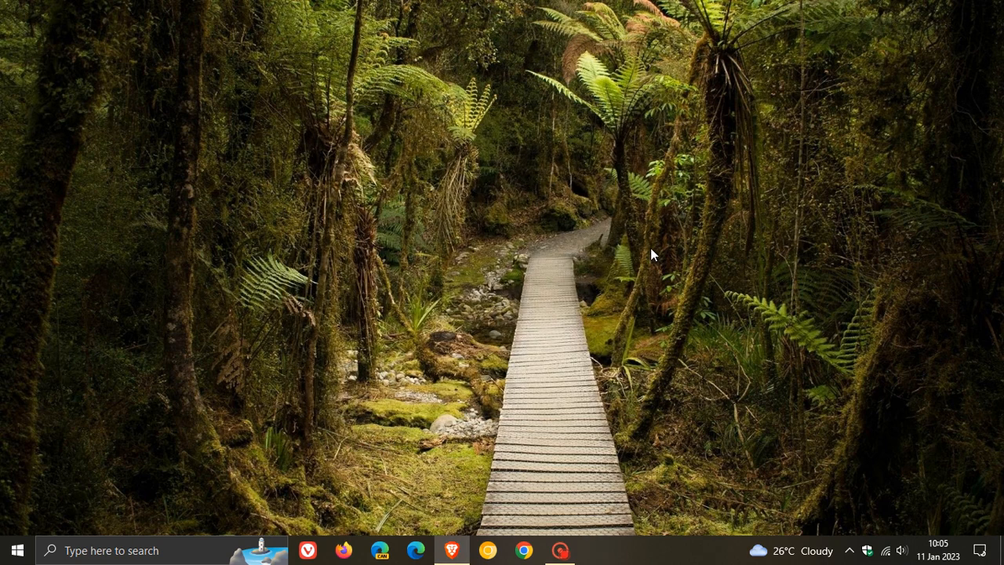